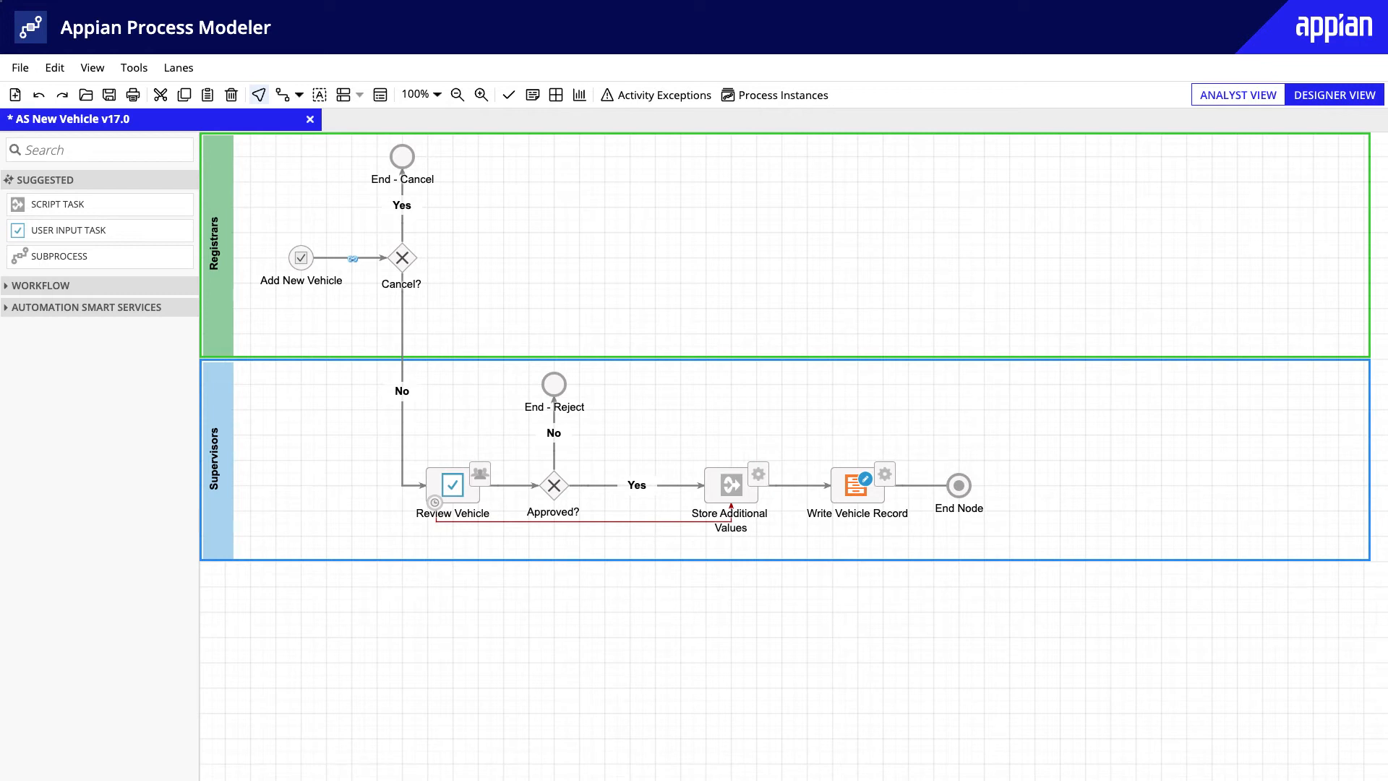
- Review the AS New Vehicle process variables via File > Properties, then go to AS Vehicle's Record Actions
click(301, 257)
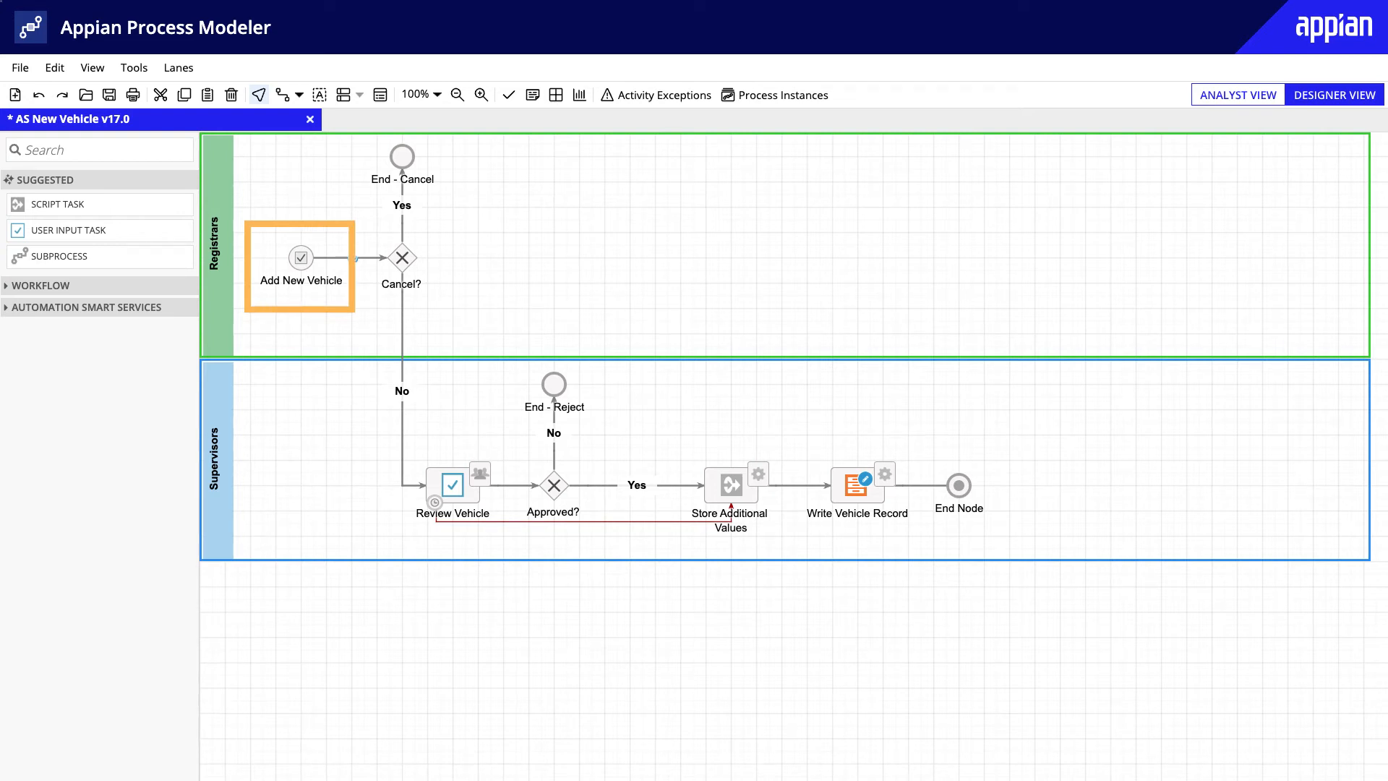
click(451, 484)
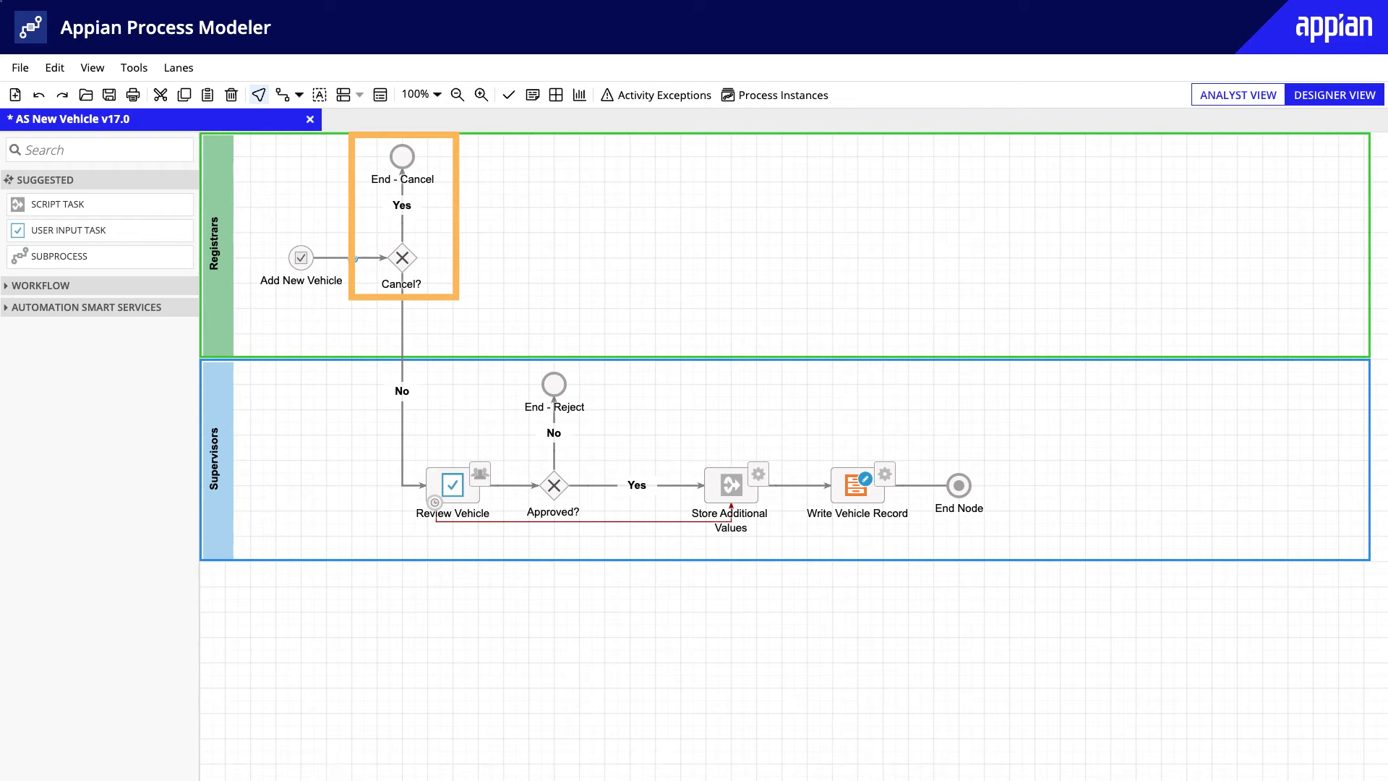
click(730, 485)
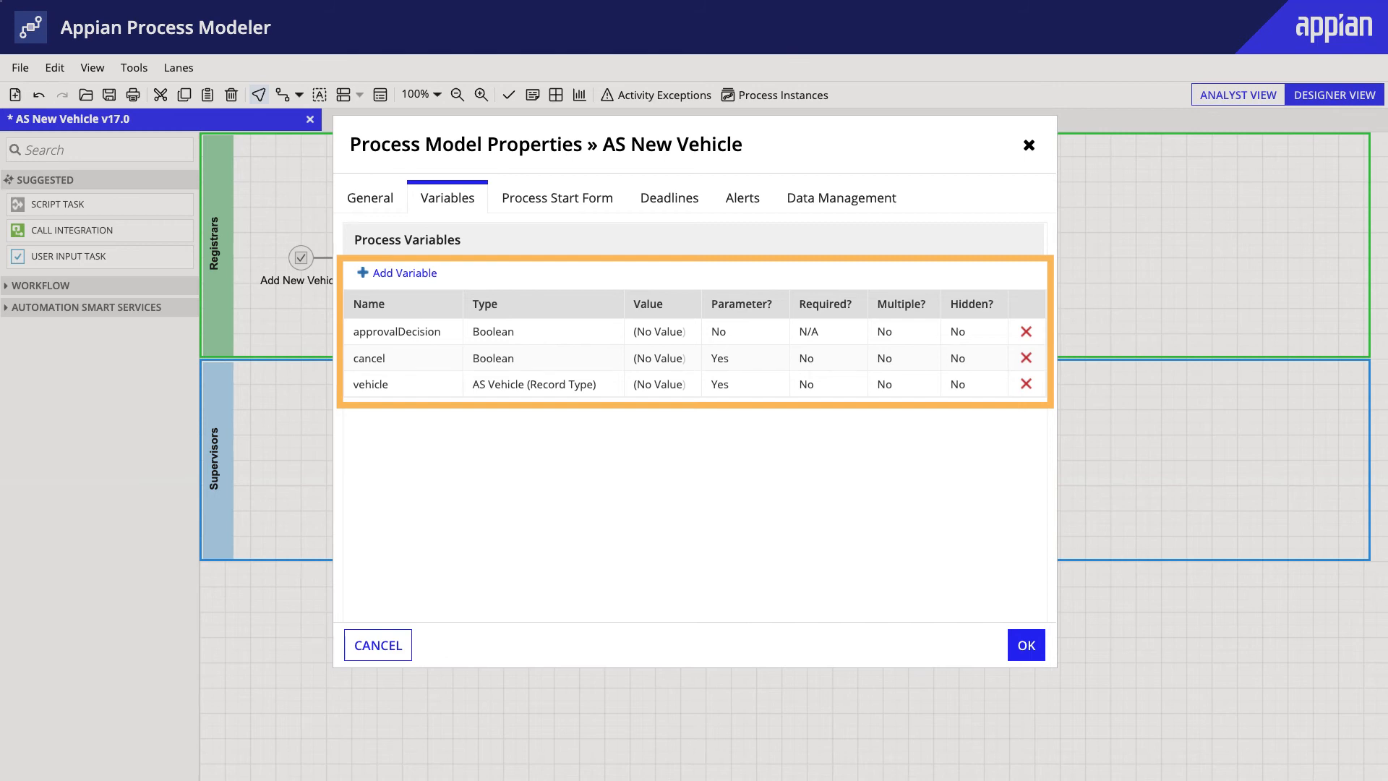
click(1026, 645)
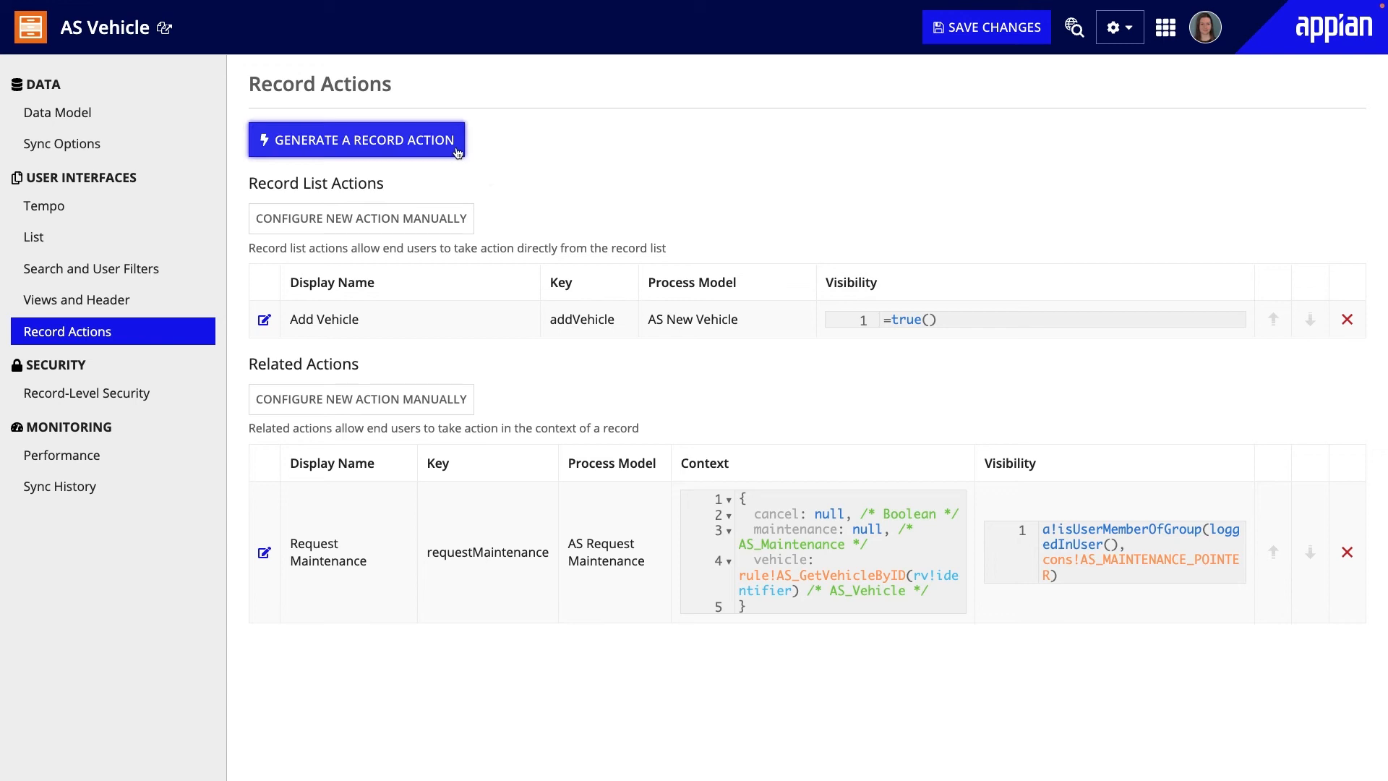
- Define an Update-type record action named Update Vehicle and reach the object review
click(355, 140)
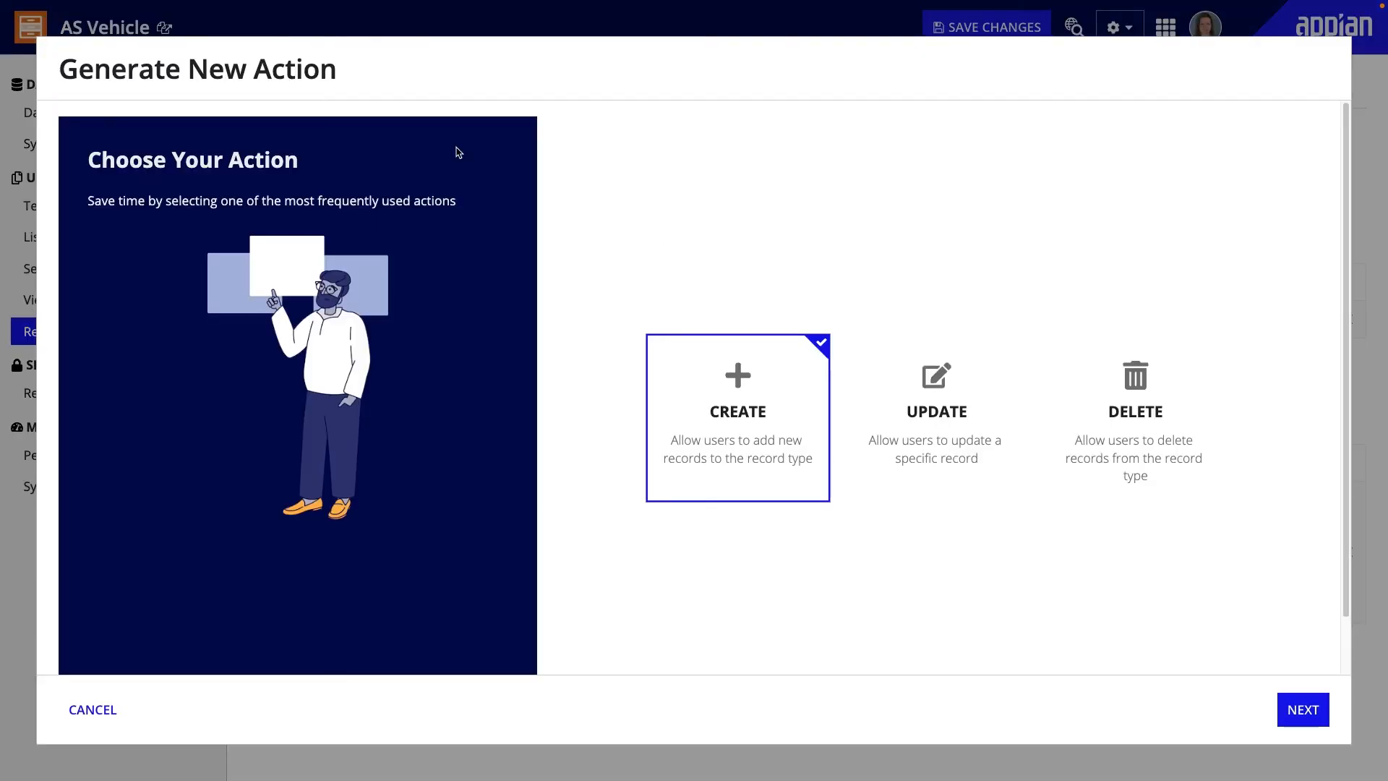
mouse_move(892, 362)
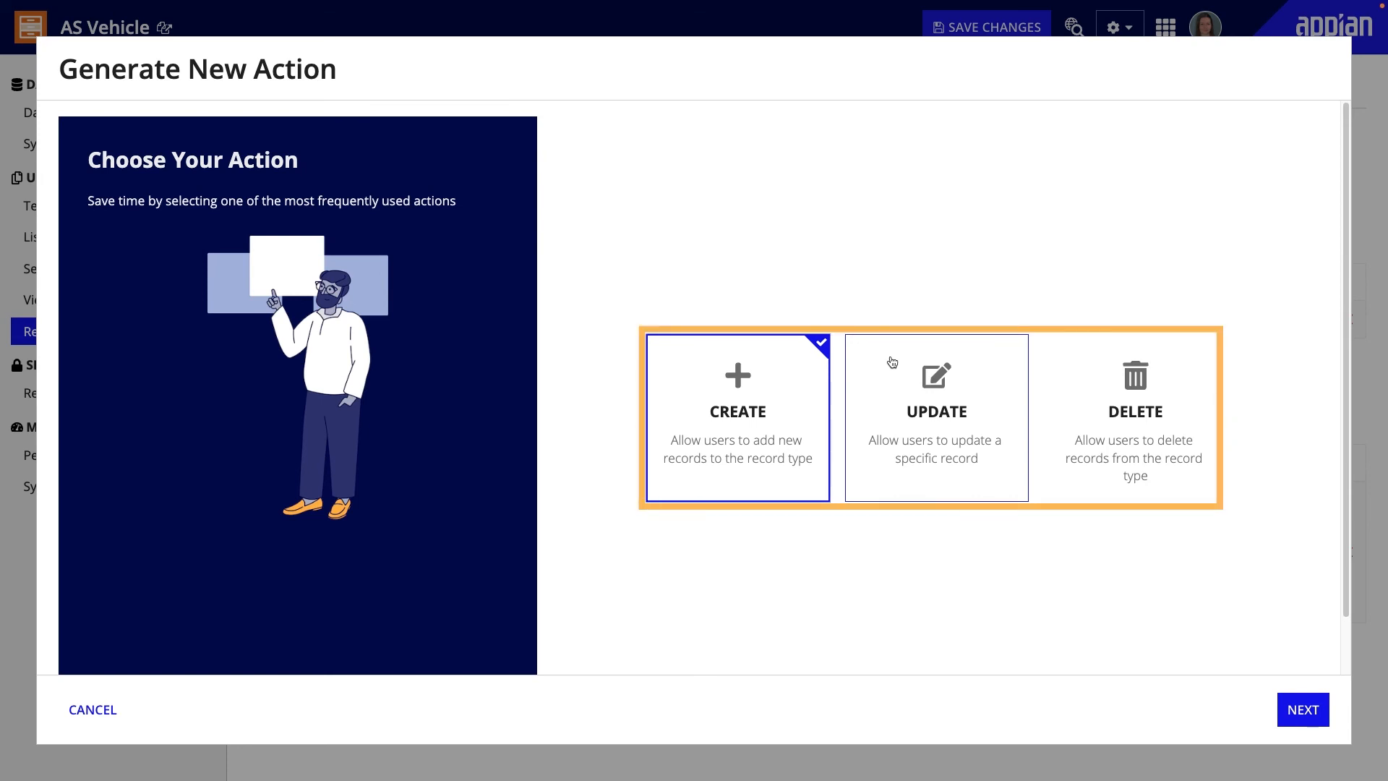
click(911, 394)
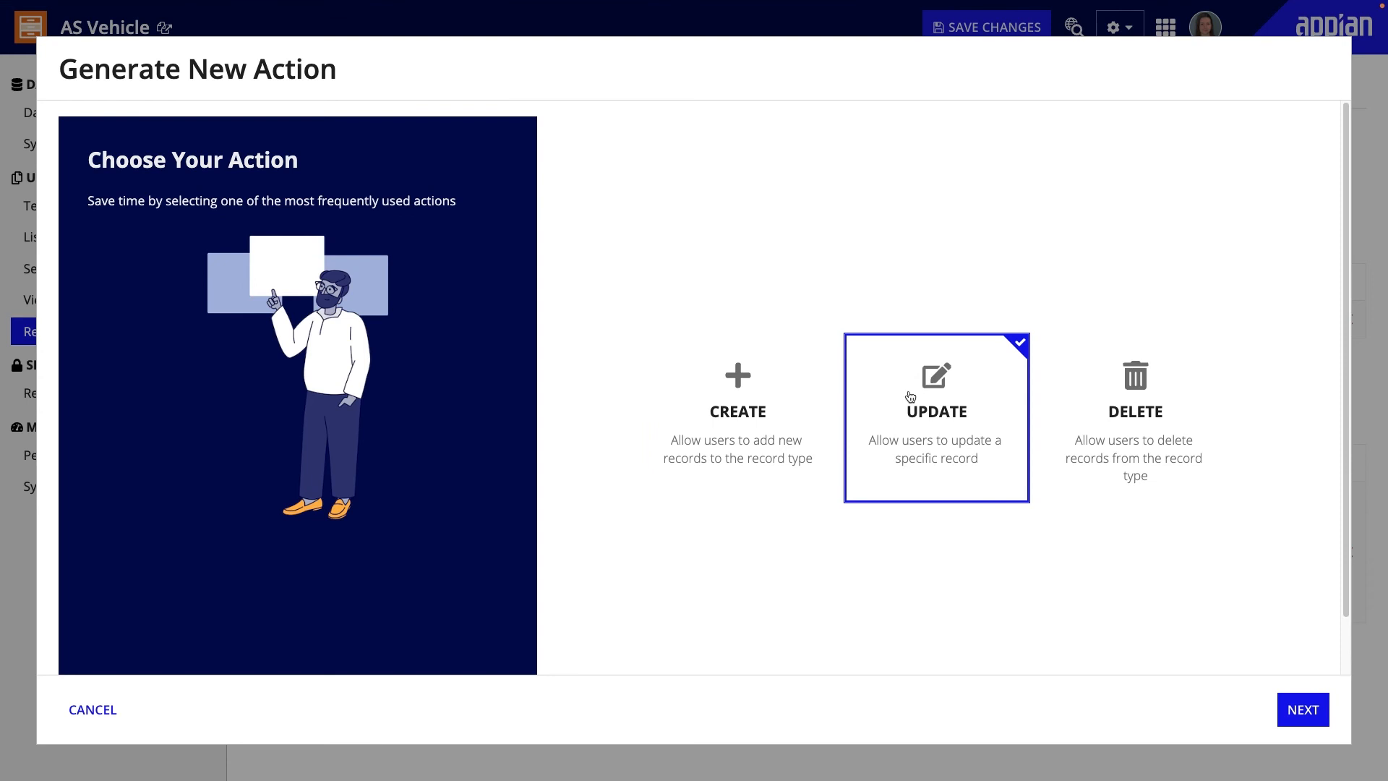
click(1303, 709)
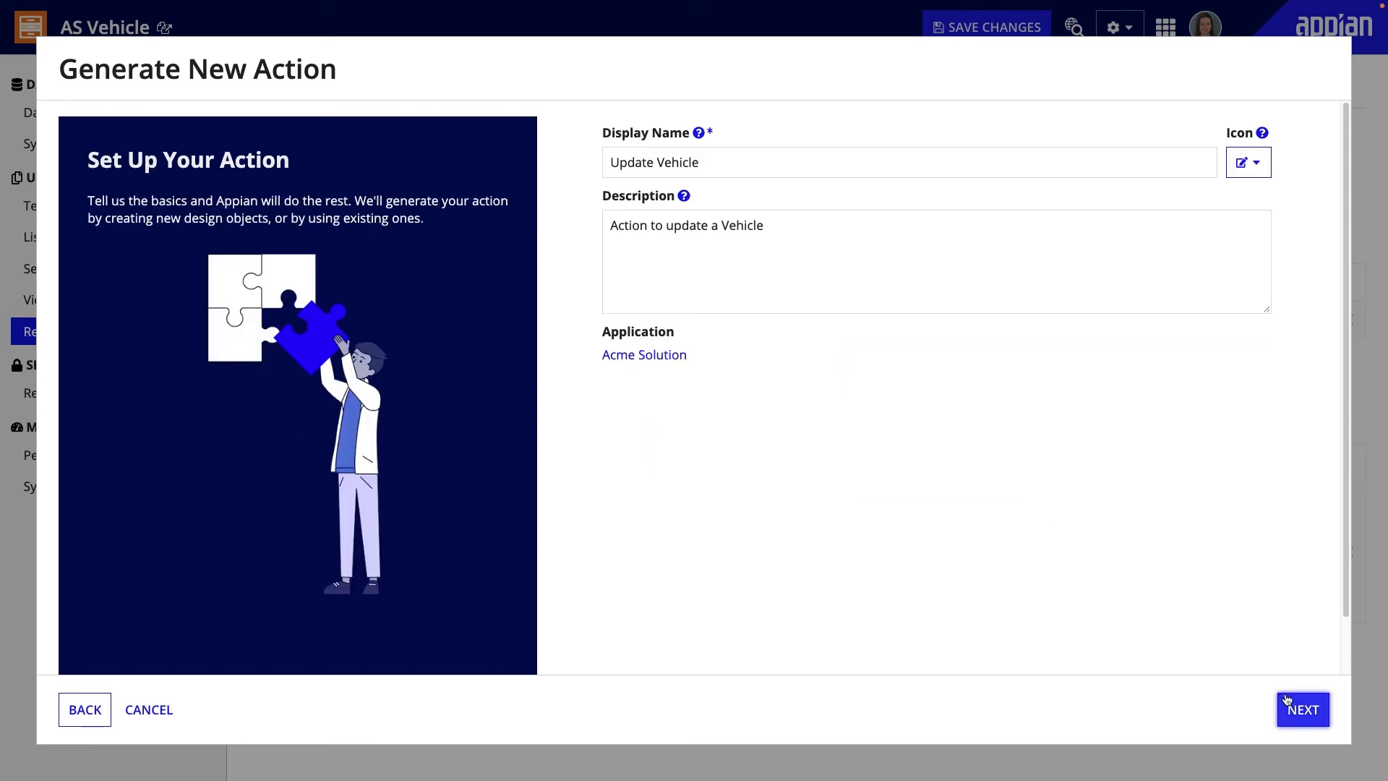
click(1303, 709)
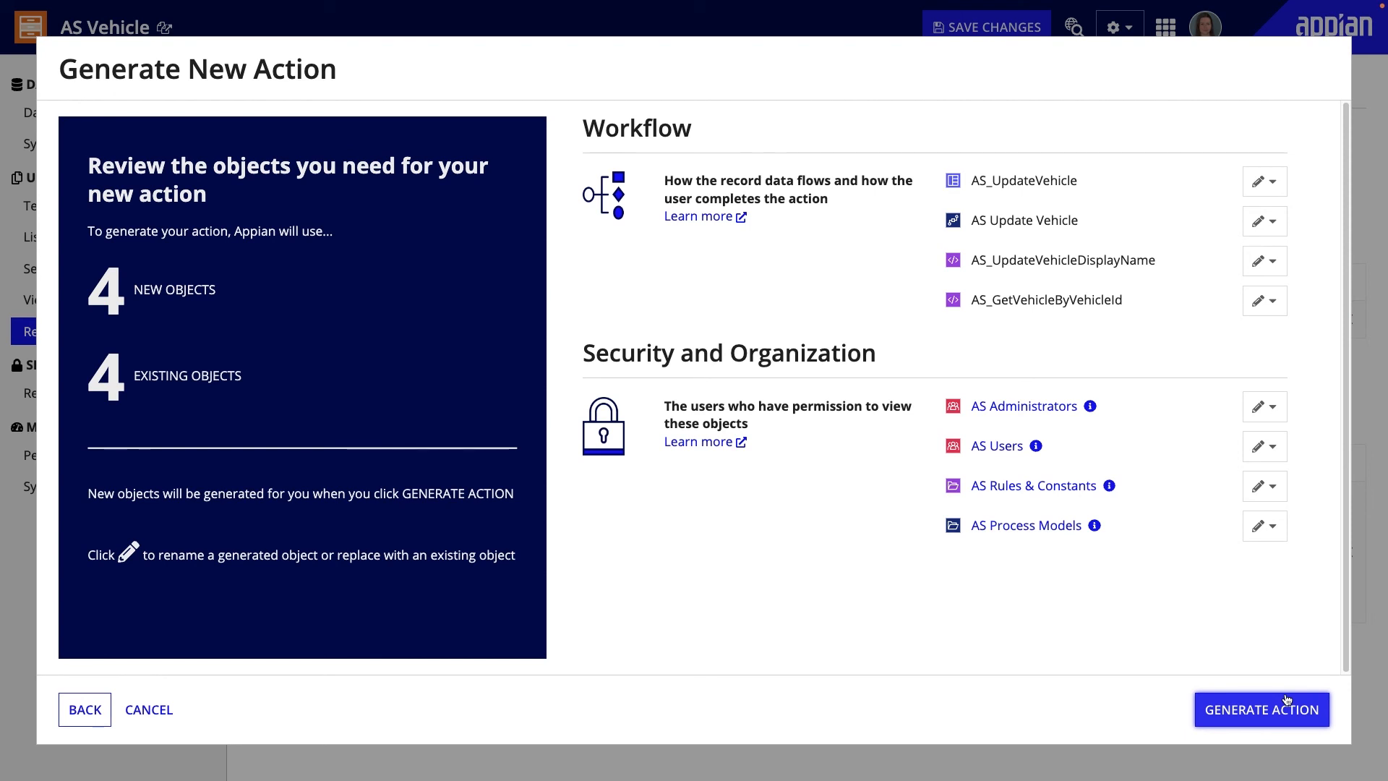
- Generate the Update Vehicle action with its 4 new and 4 existing objects, then return to Record Actions
click(1261, 708)
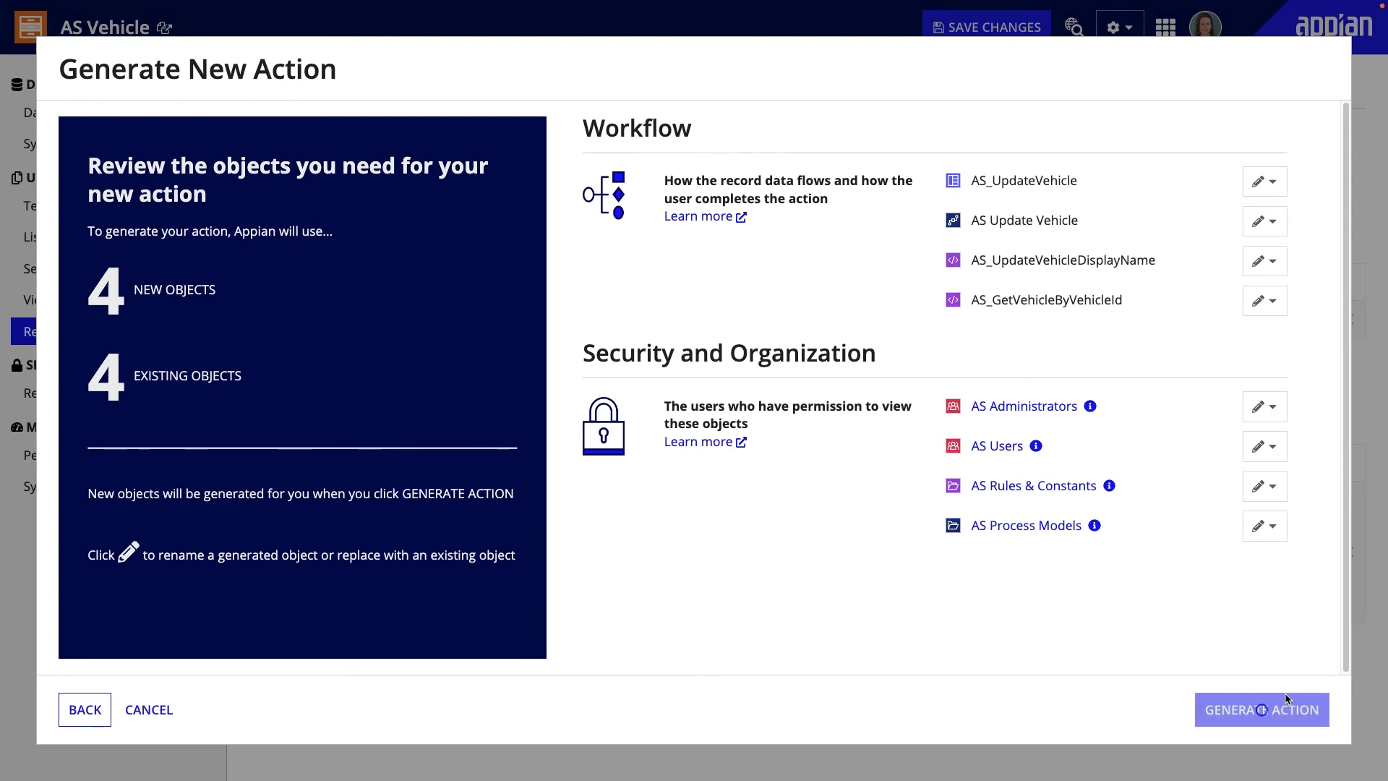
click(1261, 708)
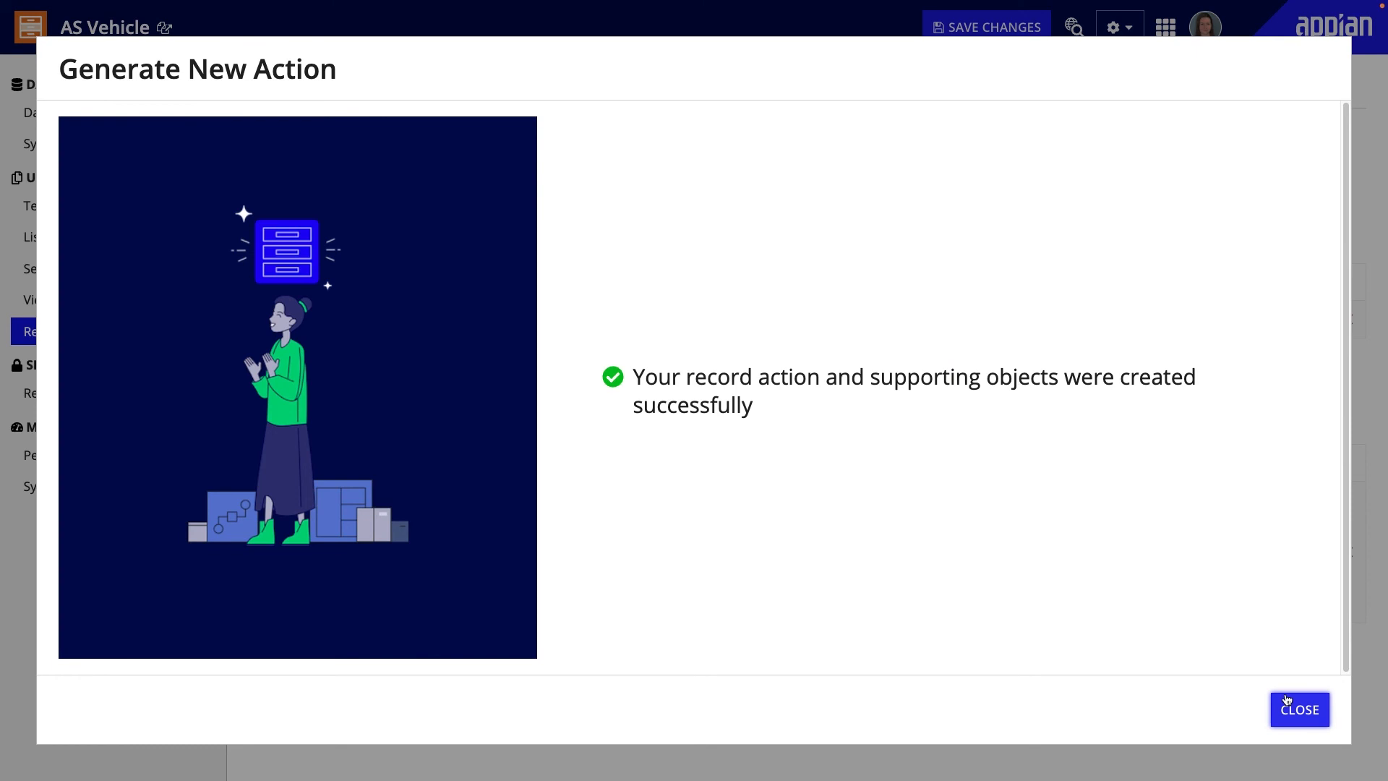
click(1299, 709)
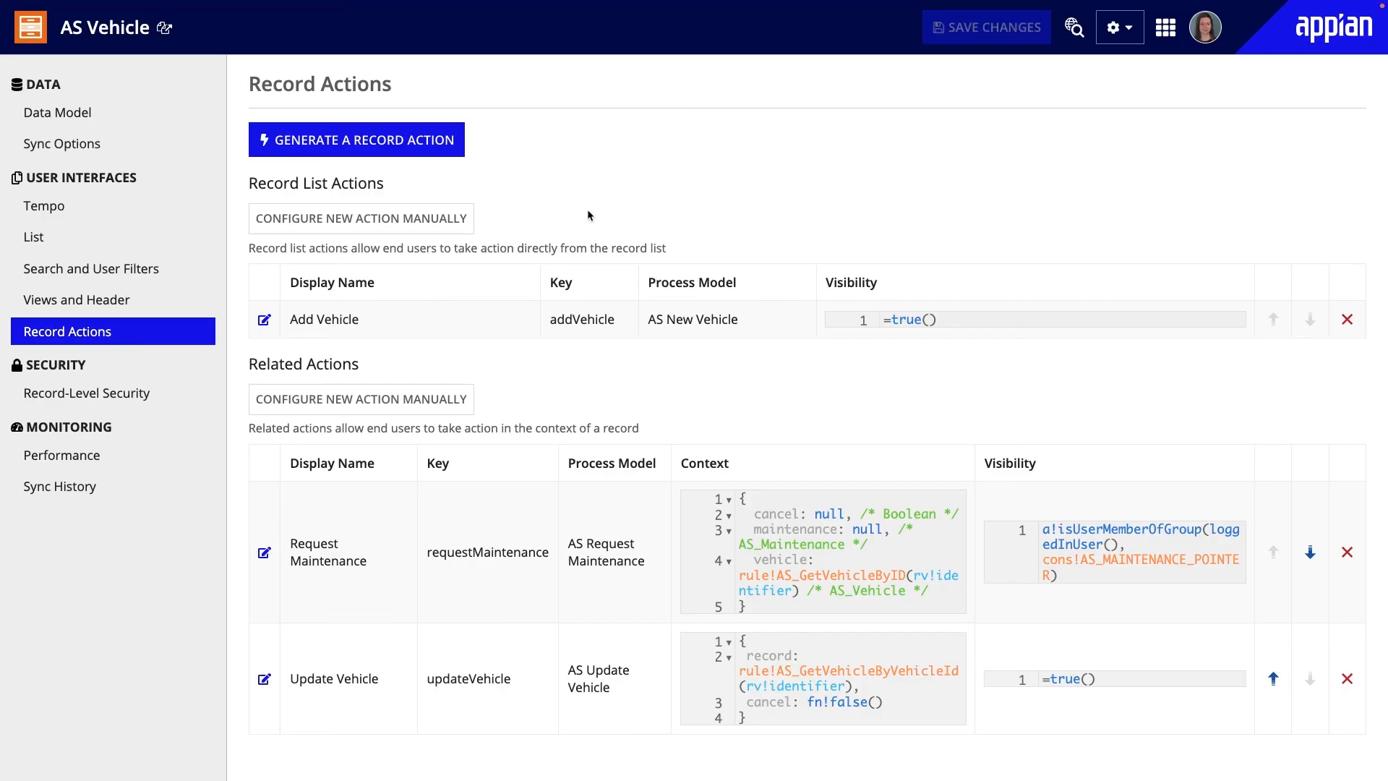
mouse_move(406, 149)
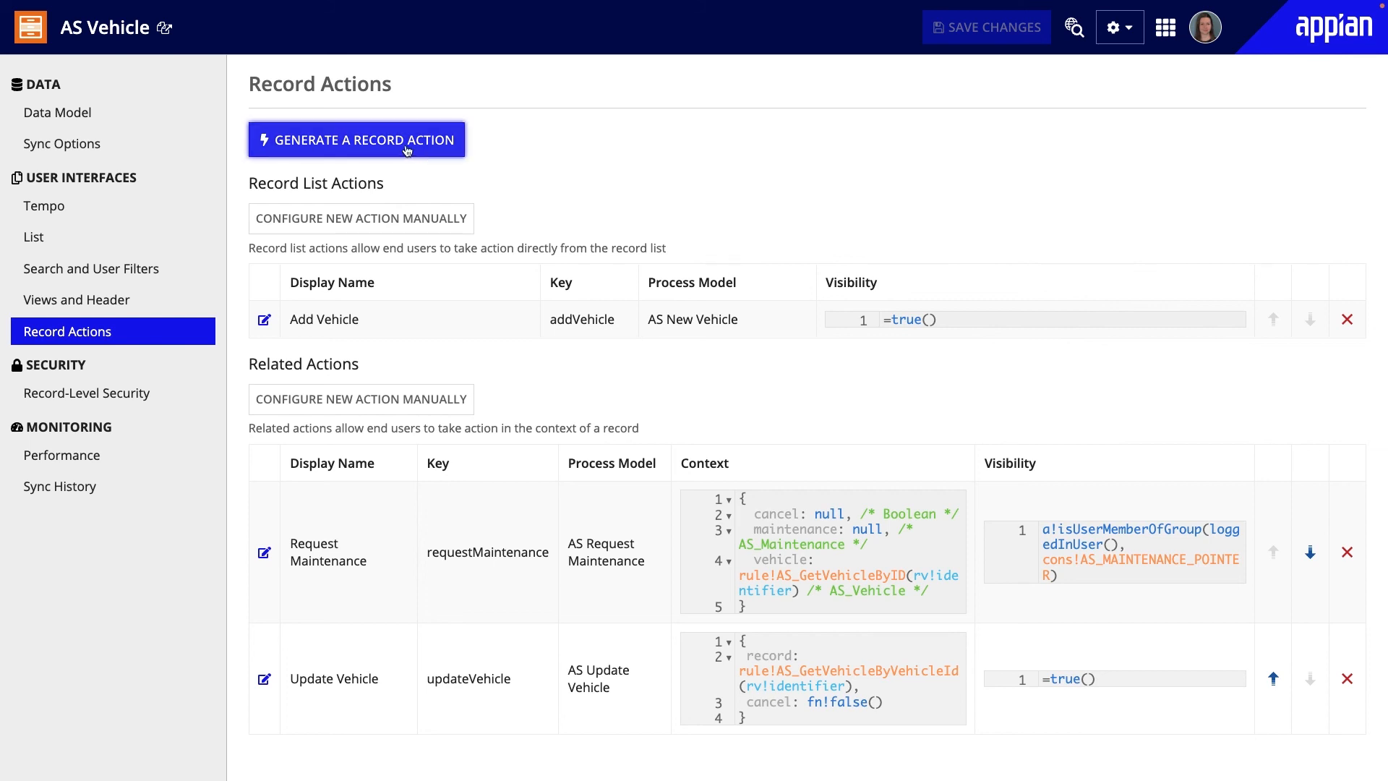